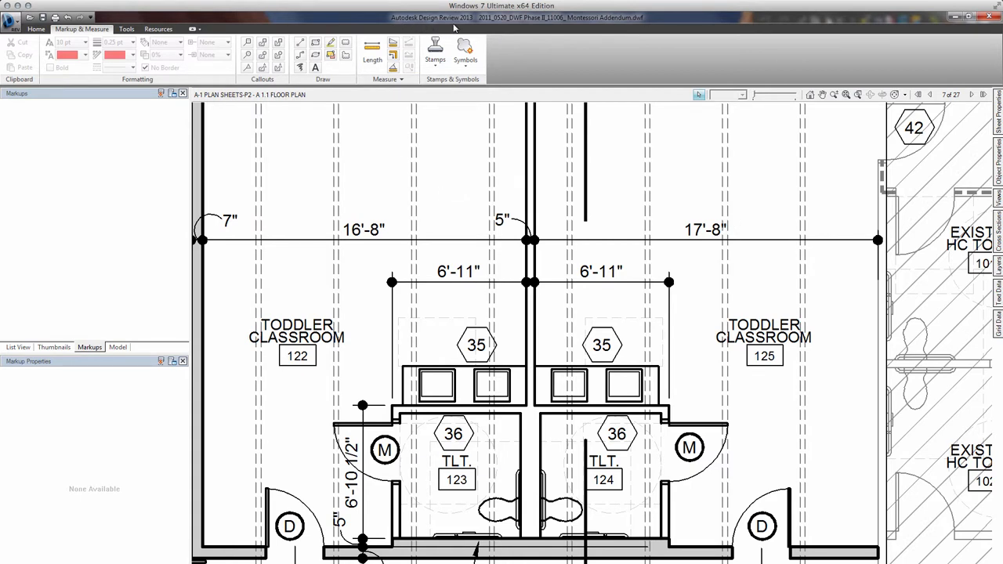
{"action": "mouse_move", "coordinate": [502, 137]}
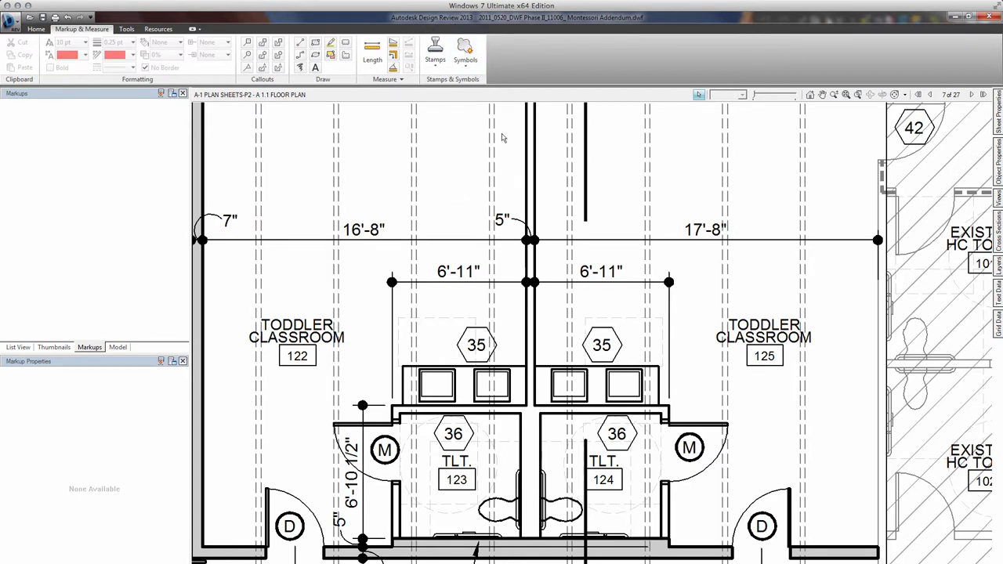
{"action": "mouse_move", "coordinate": [539, 142]}
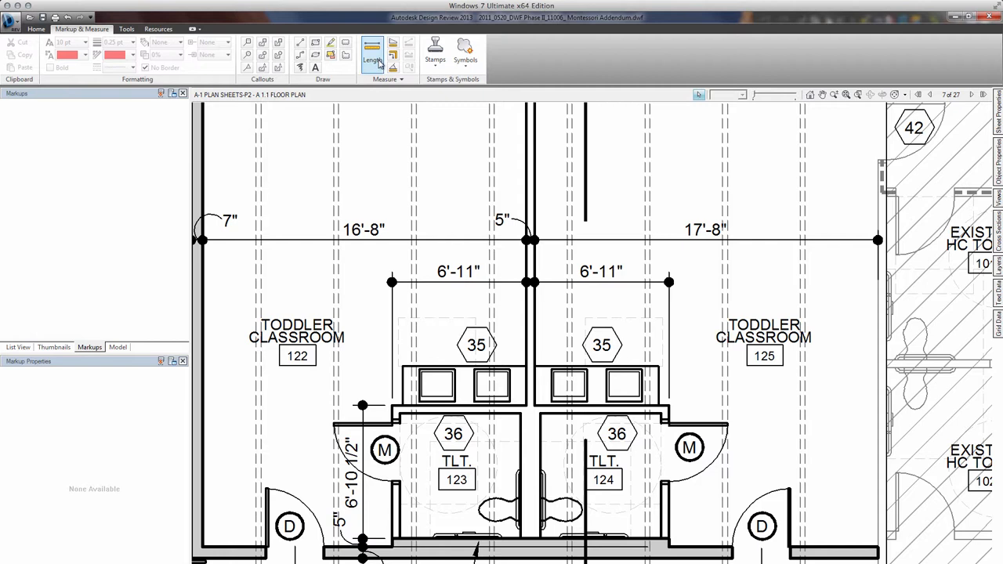
- Start a length measurement to check the toddler classroom 122 wall dimension
{"action": "left_click", "coordinate": [372, 54]}
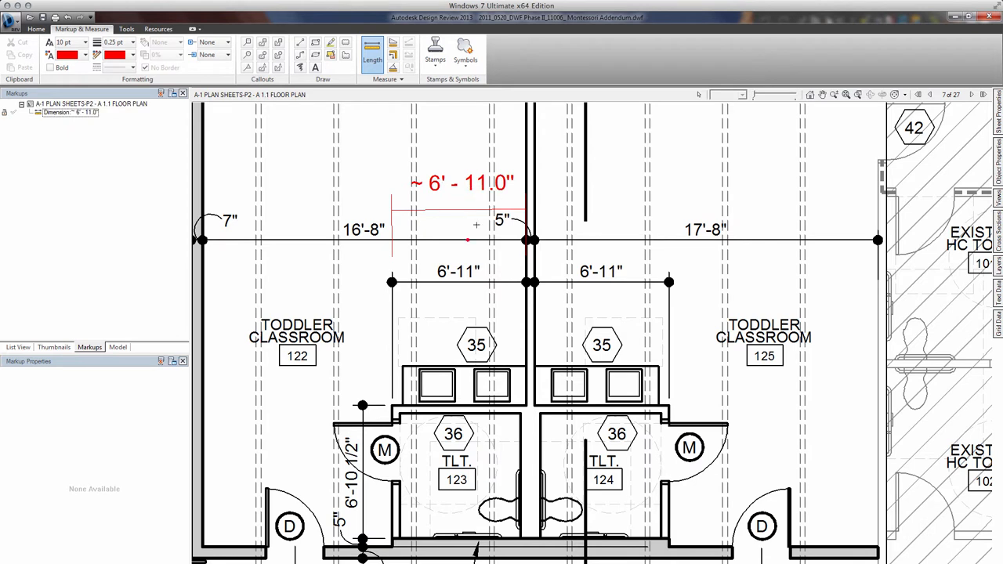
{"action": "mouse_move", "coordinate": [462, 304]}
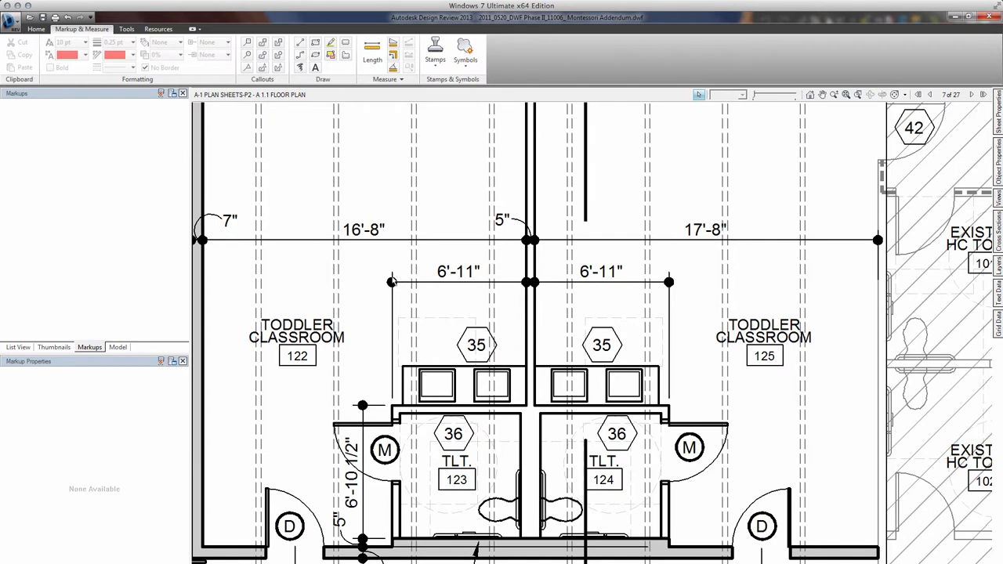
{"action": "mouse_move", "coordinate": [517, 285]}
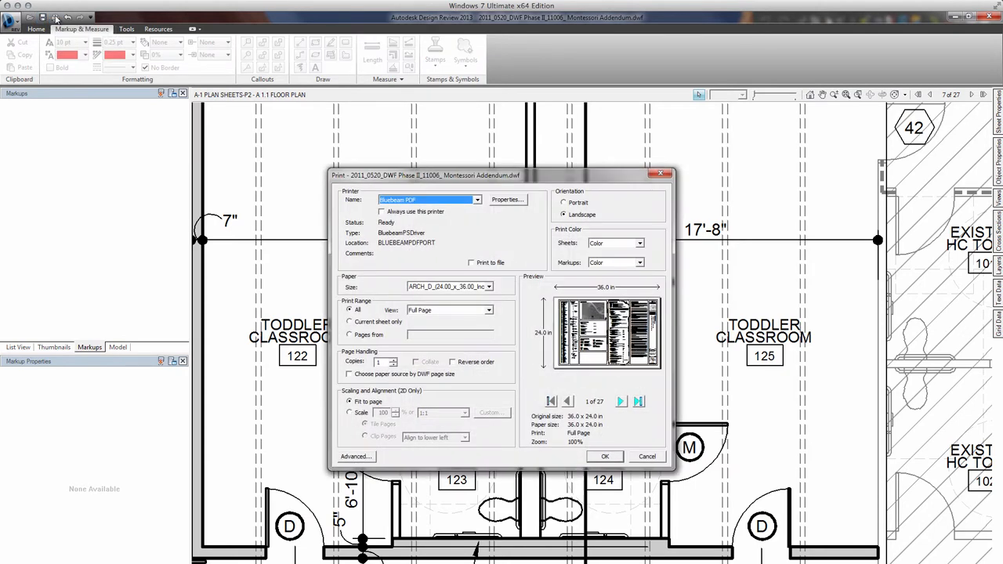
- Target the Bluebeam PDF printer and keep the print range at all 27 sheets
{"action": "left_click", "coordinate": [477, 200]}
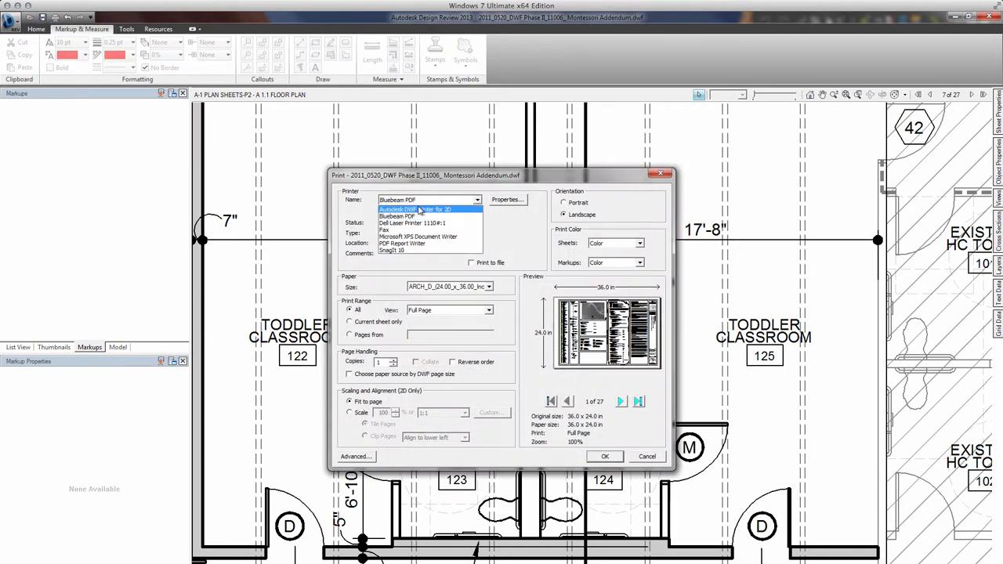
{"action": "left_click", "coordinate": [399, 209]}
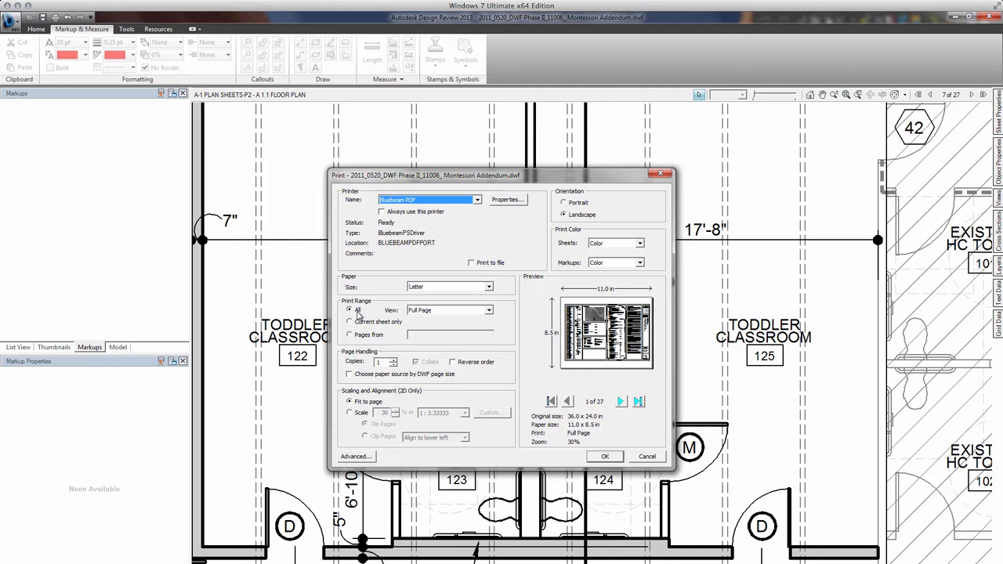
{"action": "left_click", "coordinate": [349, 322]}
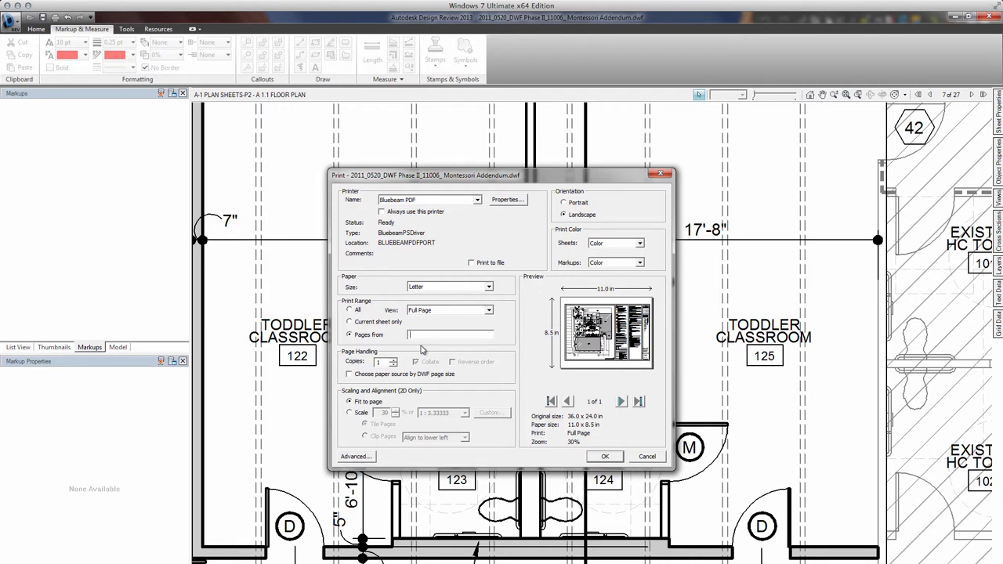
{"action": "left_click", "coordinate": [350, 309]}
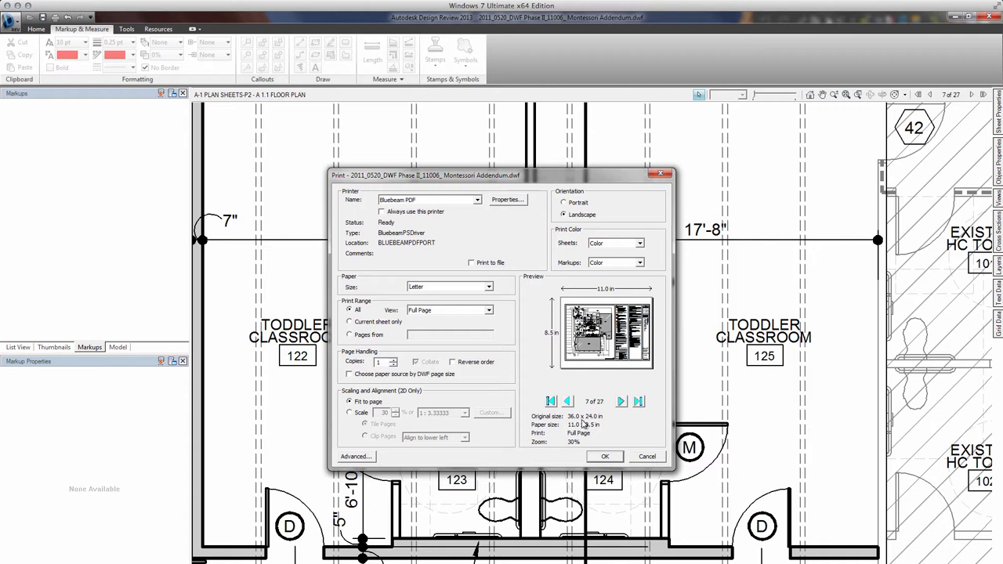
{"action": "mouse_move", "coordinate": [594, 423]}
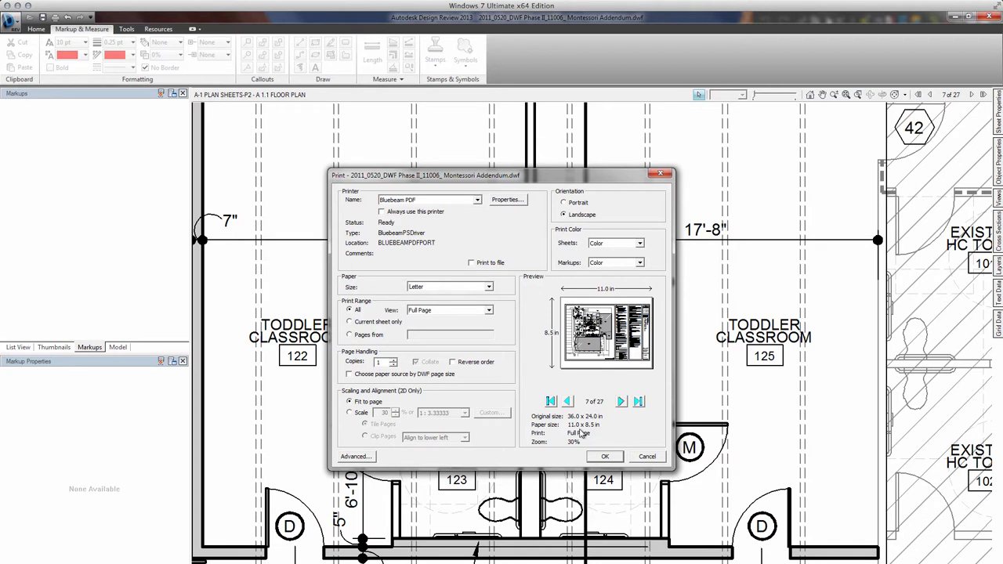
{"action": "mouse_move", "coordinate": [556, 420]}
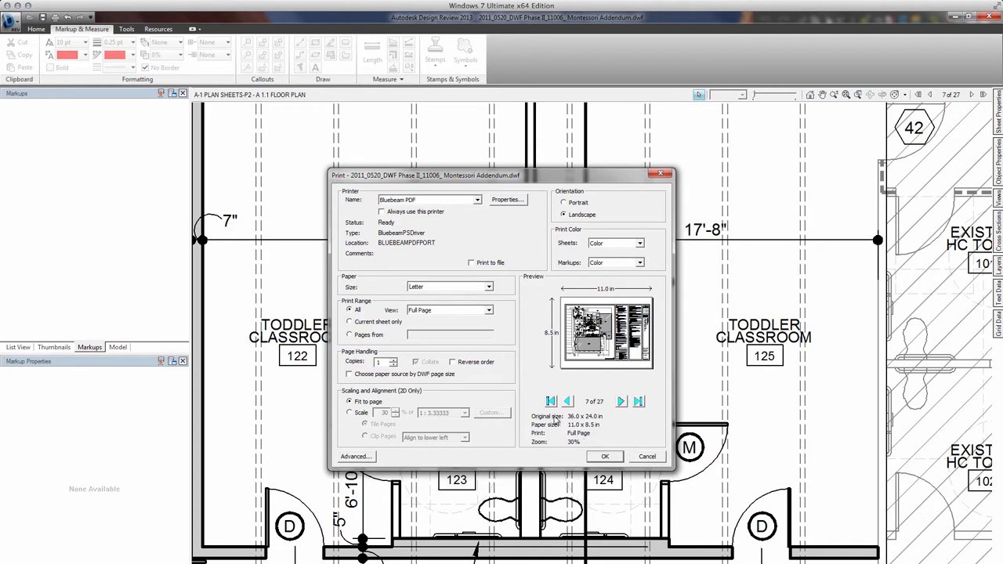
{"action": "mouse_move", "coordinate": [507, 331]}
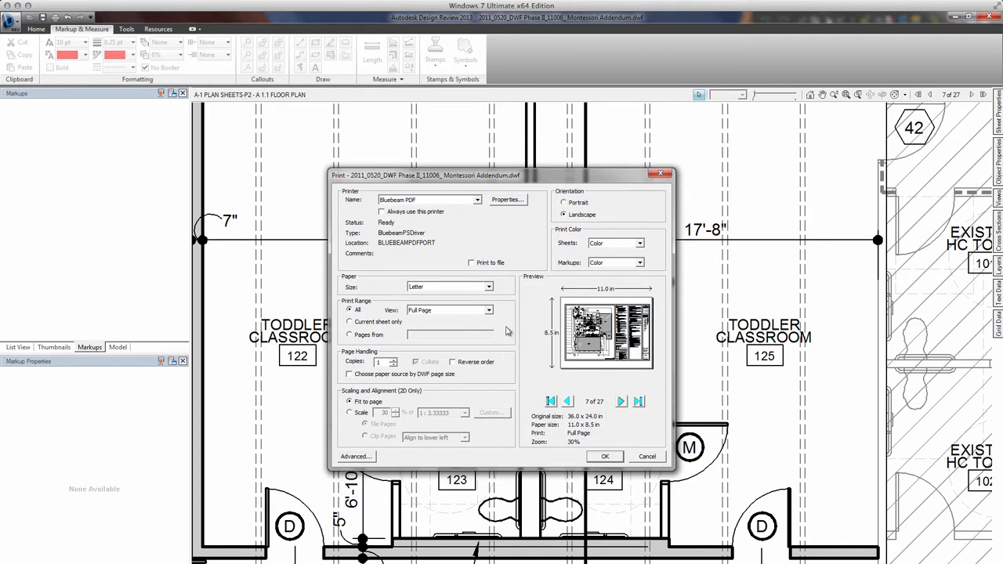
- Choose ARCH_D 24 × 36 inch paper and print the set to PDF
{"action": "left_click", "coordinate": [488, 287]}
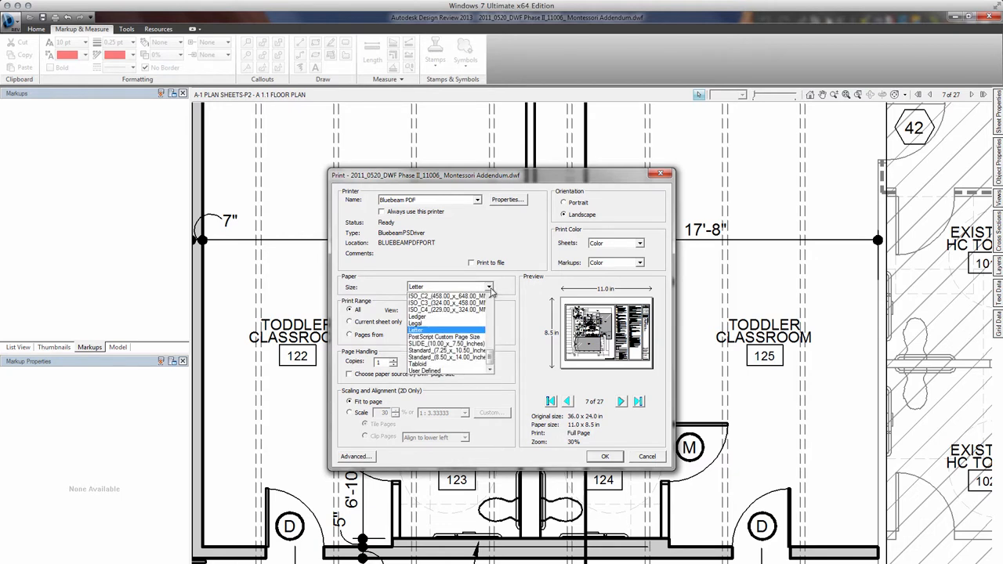
{"action": "scroll", "scroll_direction": "down", "scroll_amount": 3}
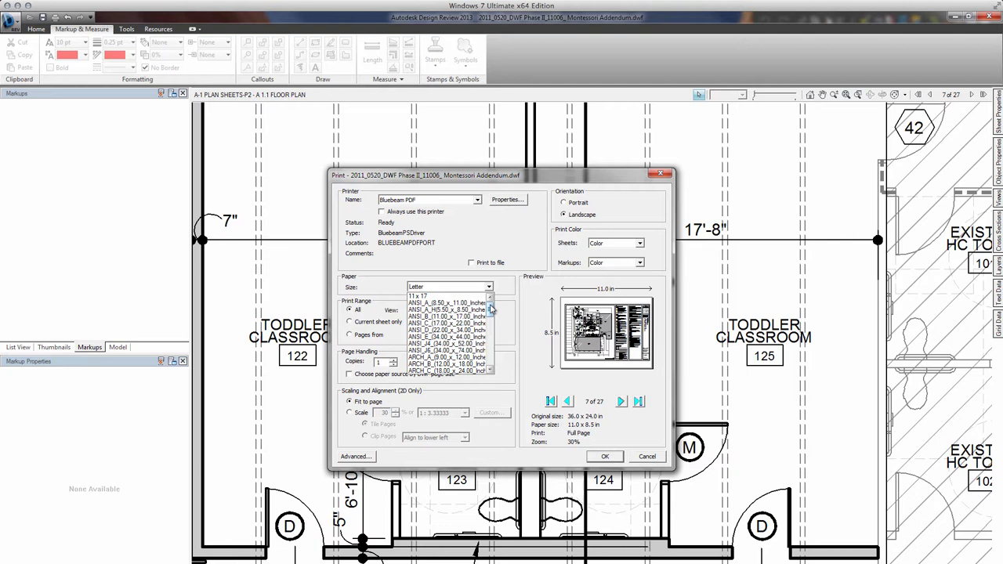
{"action": "mouse_move", "coordinate": [488, 345]}
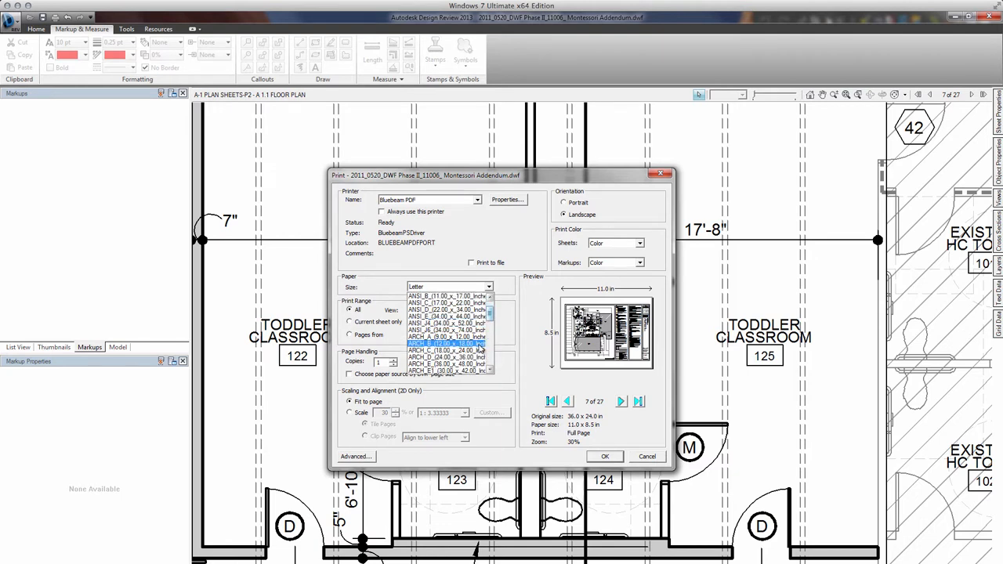
{"action": "left_click", "coordinate": [443, 350]}
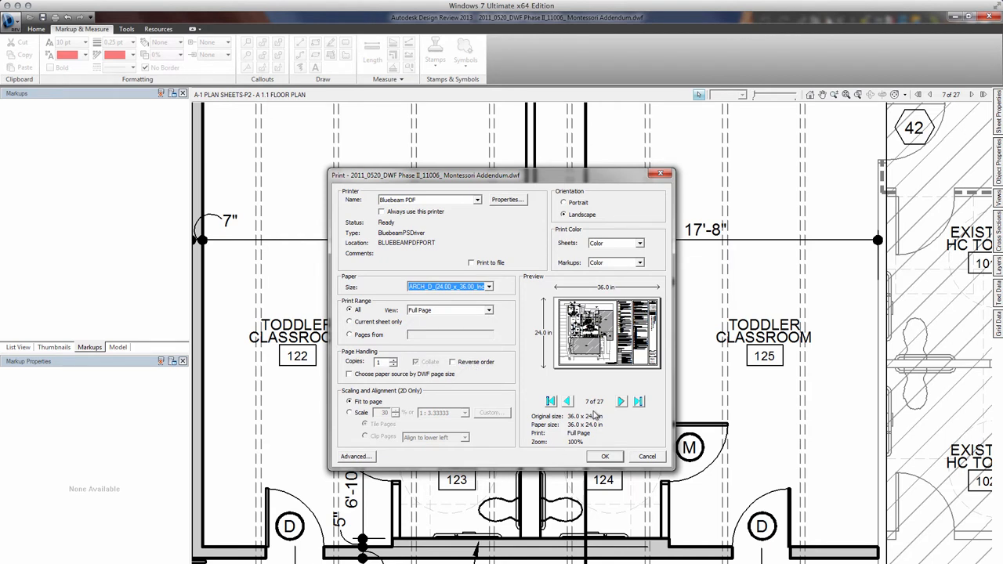
{"action": "mouse_move", "coordinate": [483, 292]}
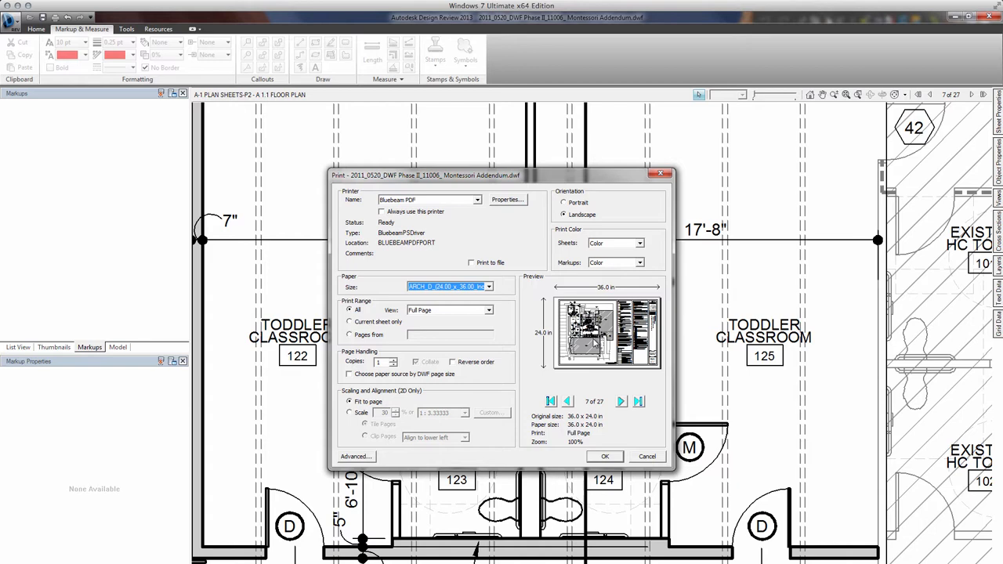
{"action": "mouse_move", "coordinate": [612, 426]}
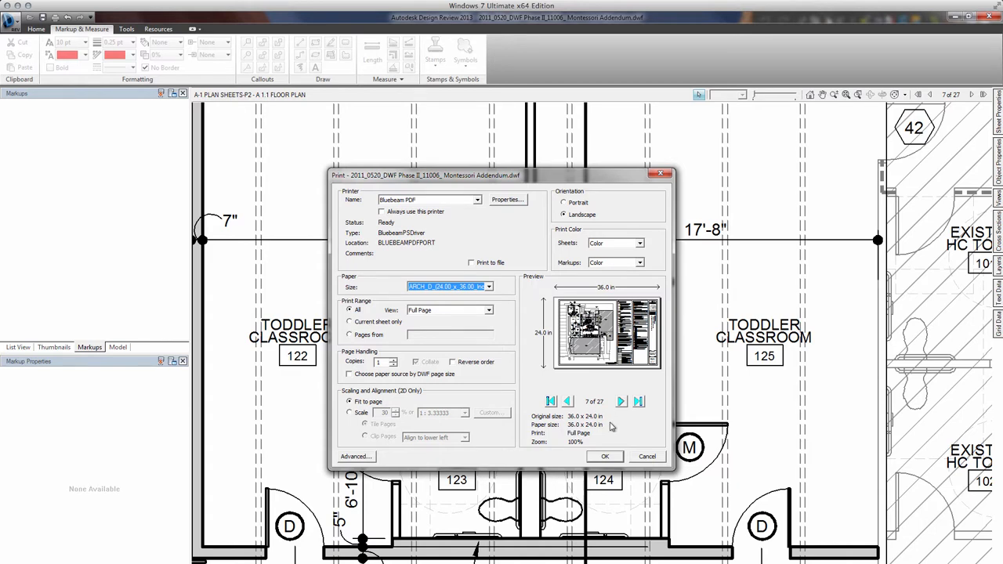
{"action": "left_click", "coordinate": [605, 456]}
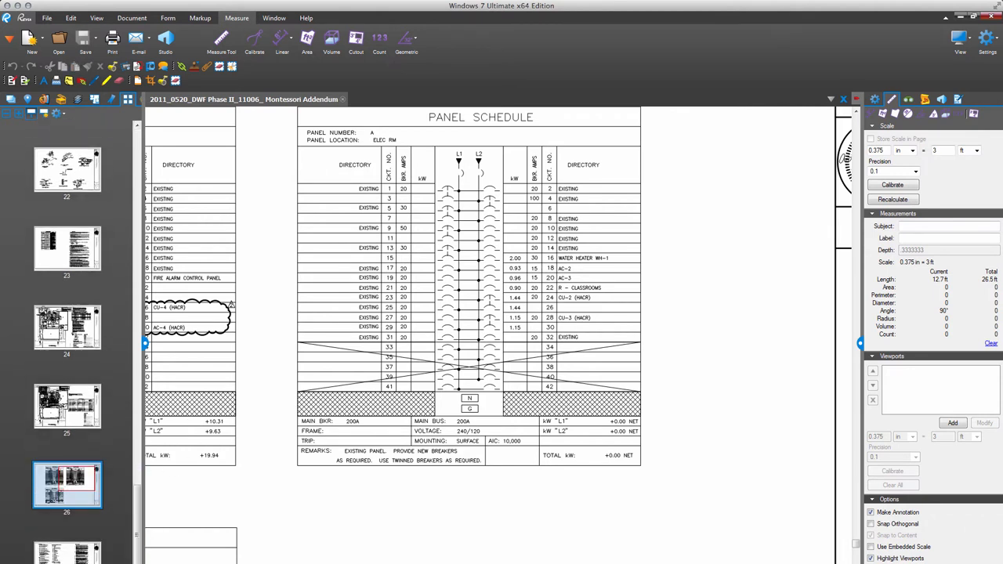
{"action": "mouse_move", "coordinate": [480, 13]}
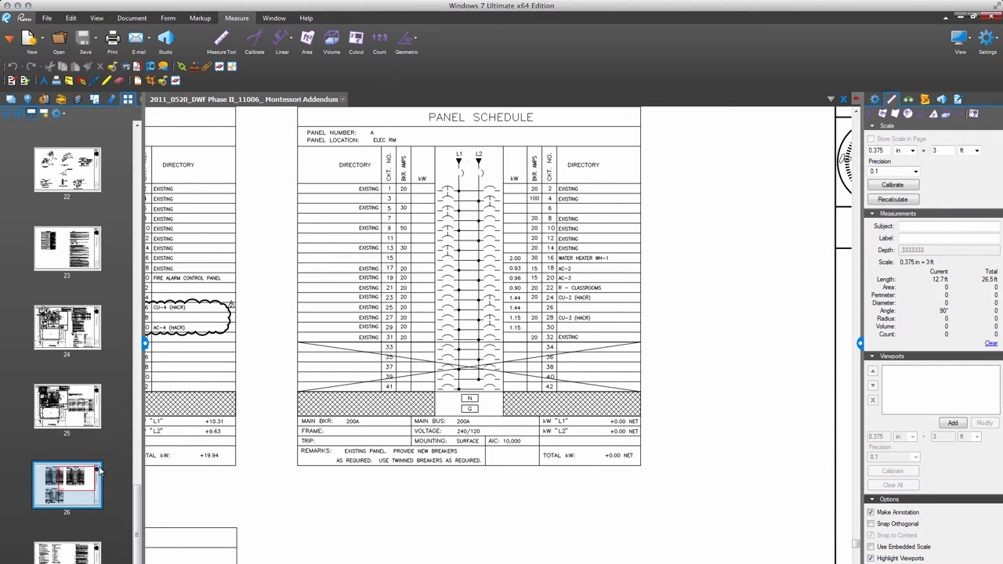
{"action": "mouse_move", "coordinate": [353, 443]}
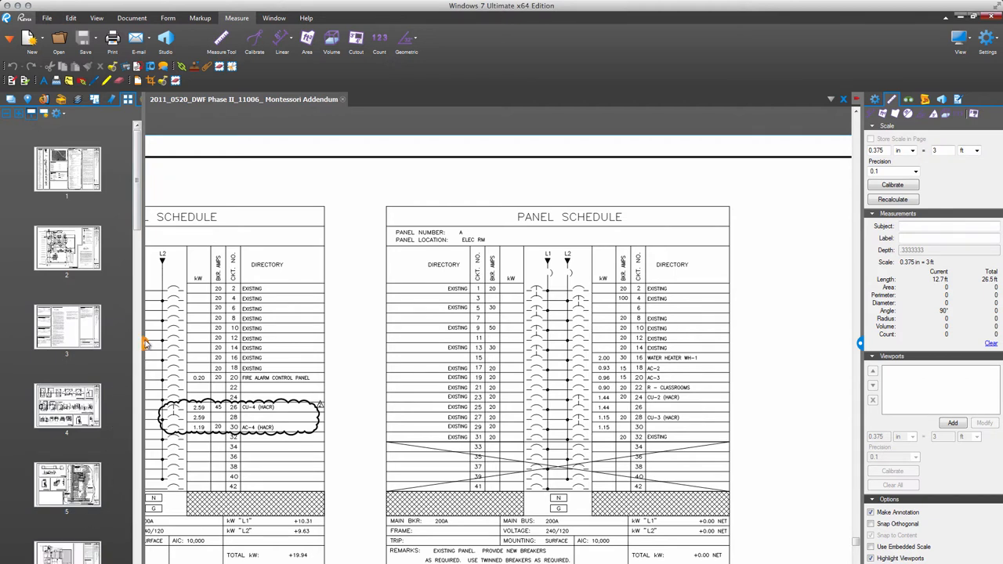
- Bring up page 7 of the converted addendum from the thumbnails
{"action": "scroll", "scroll_direction": "down", "scroll_amount": 3}
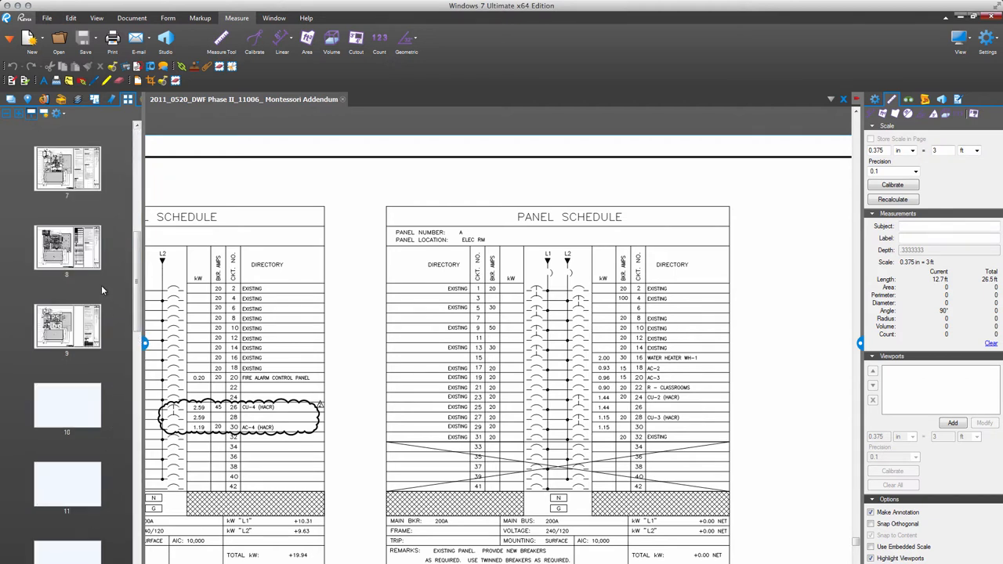
{"action": "left_click", "coordinate": [67, 247]}
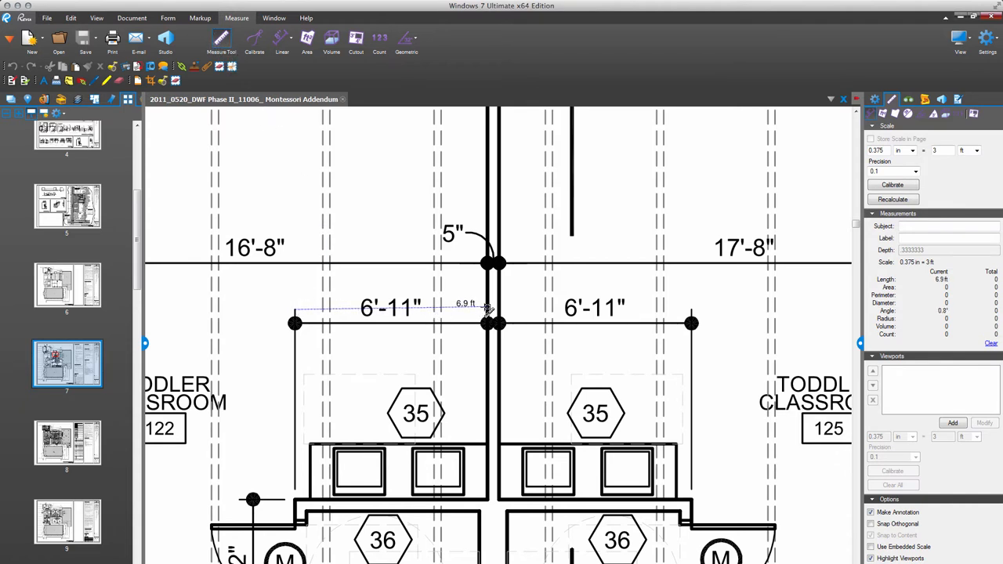
- Clear the 6.9 ft test measurement and calibrate in feet and inches, entering 5'-1"
{"action": "left_click", "coordinate": [490, 313]}
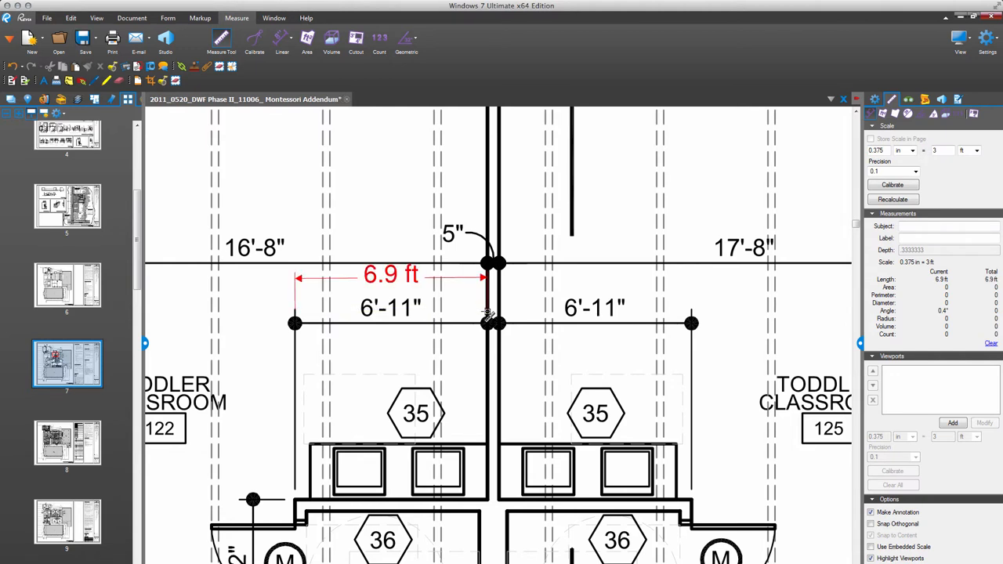
{"action": "mouse_move", "coordinate": [488, 313]}
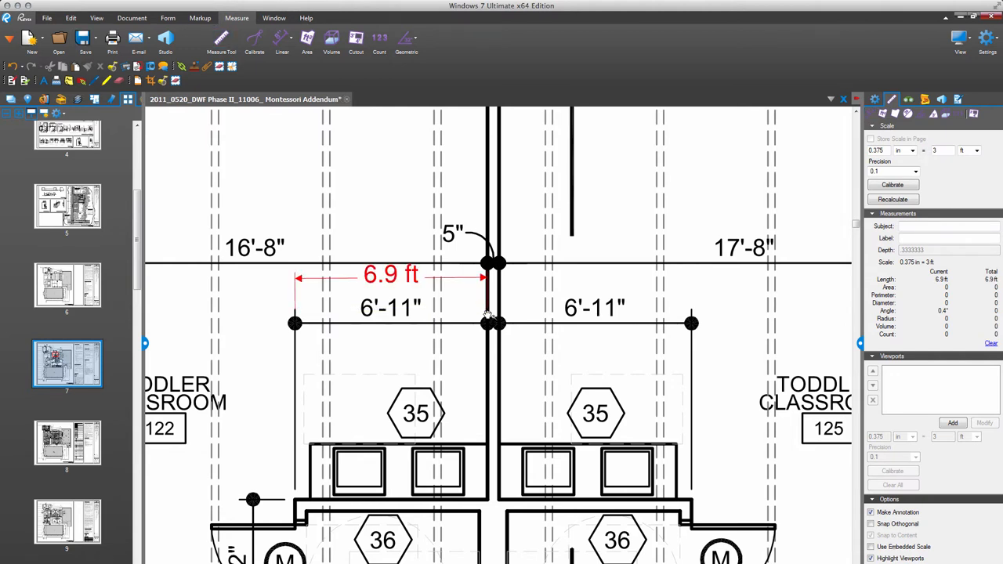
{"action": "left_click", "coordinate": [392, 276]}
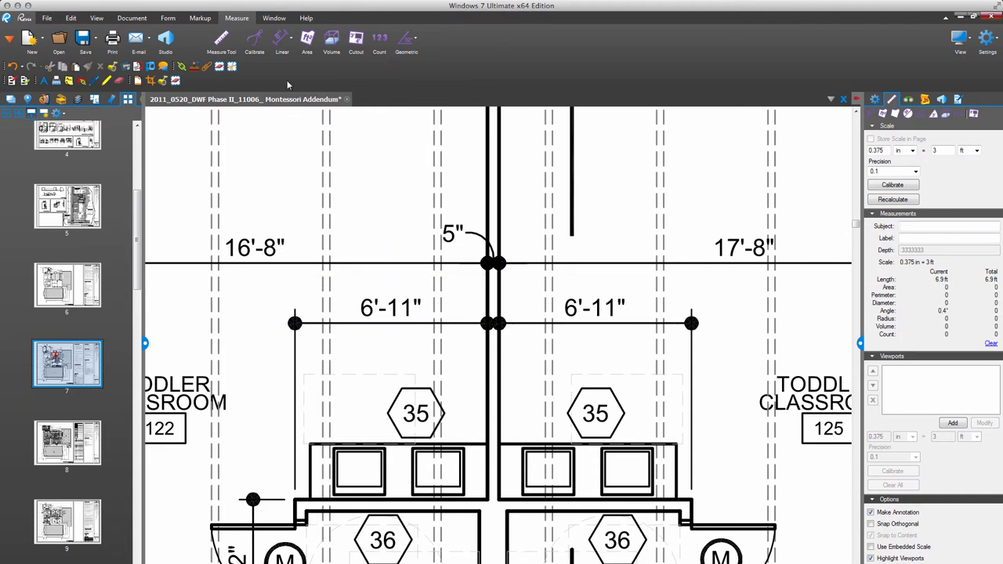
{"action": "left_click", "coordinate": [893, 184]}
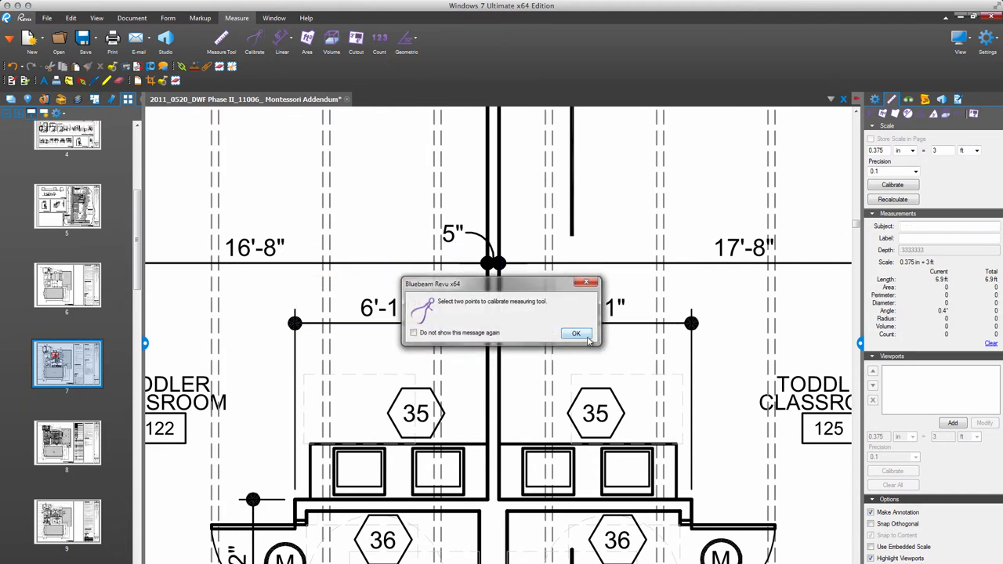
{"action": "left_click", "coordinate": [576, 333]}
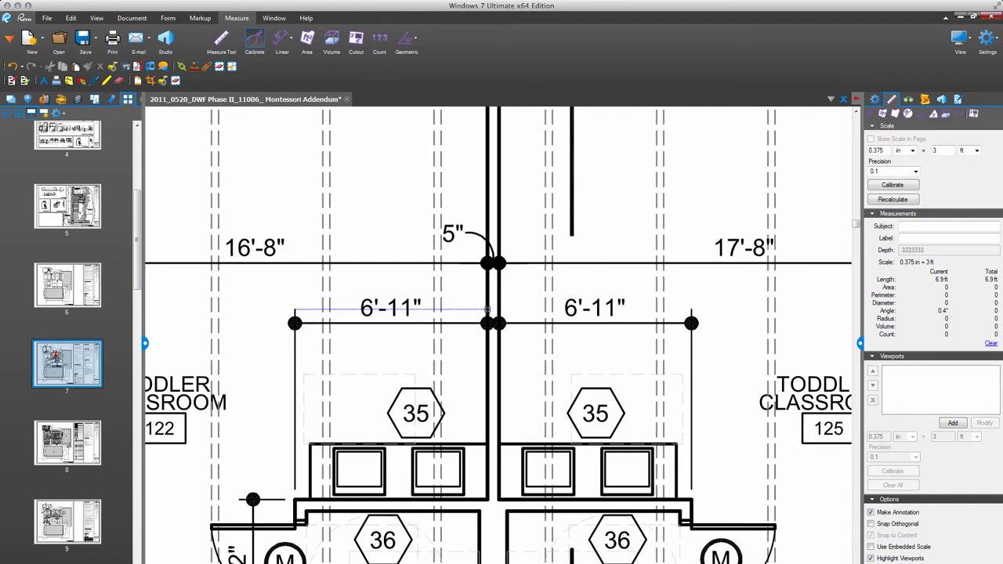
{"action": "left_click", "coordinate": [892, 184]}
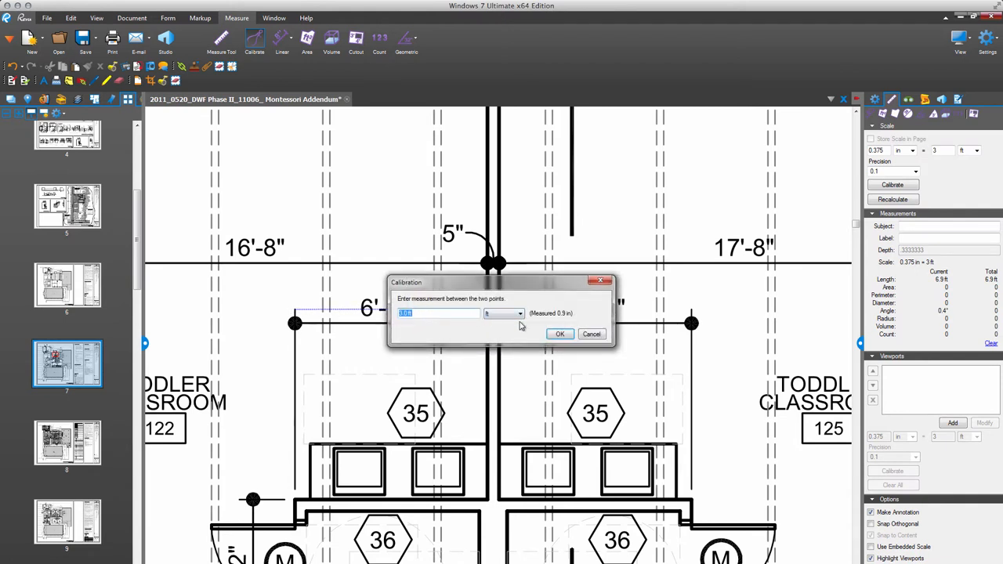
{"action": "left_click", "coordinate": [519, 313]}
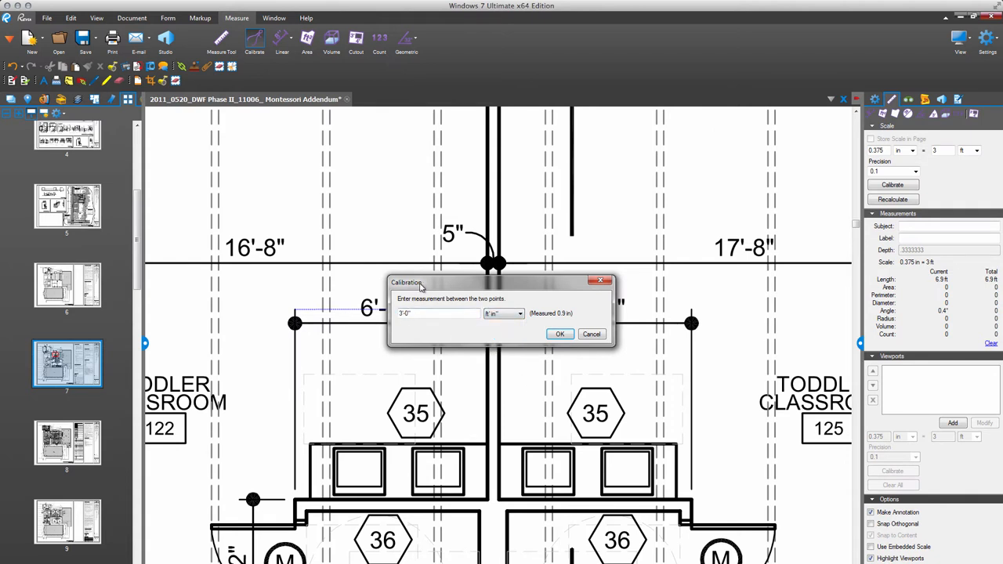
{"action": "left_click_drag", "start_coordinate": [406, 282], "coordinate": [468, 263]}
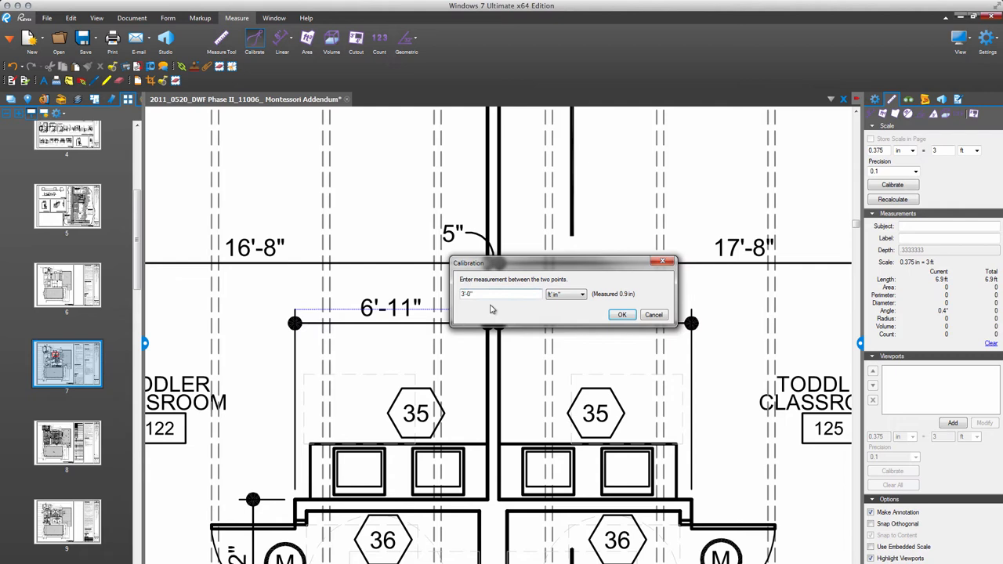
{"action": "type", "text": "5'-1\""}
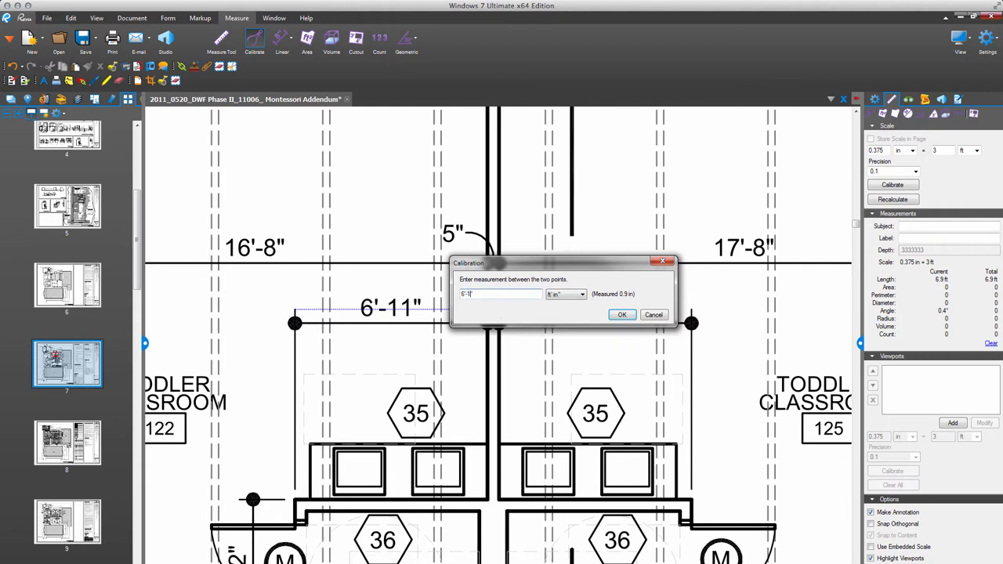
{"action": "left_click", "coordinate": [621, 314]}
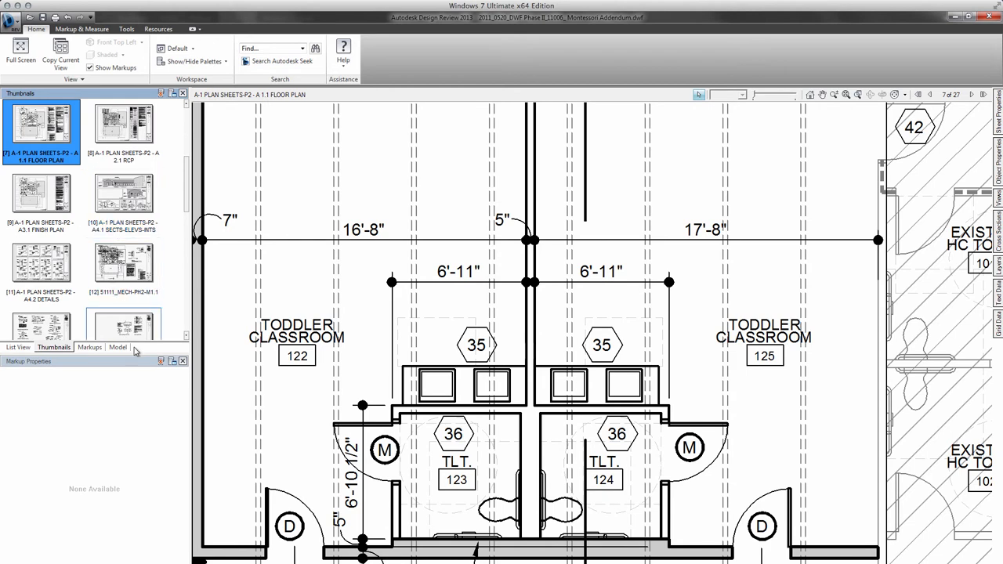
{"action": "scroll", "scroll_direction": "down", "scroll_amount": 3}
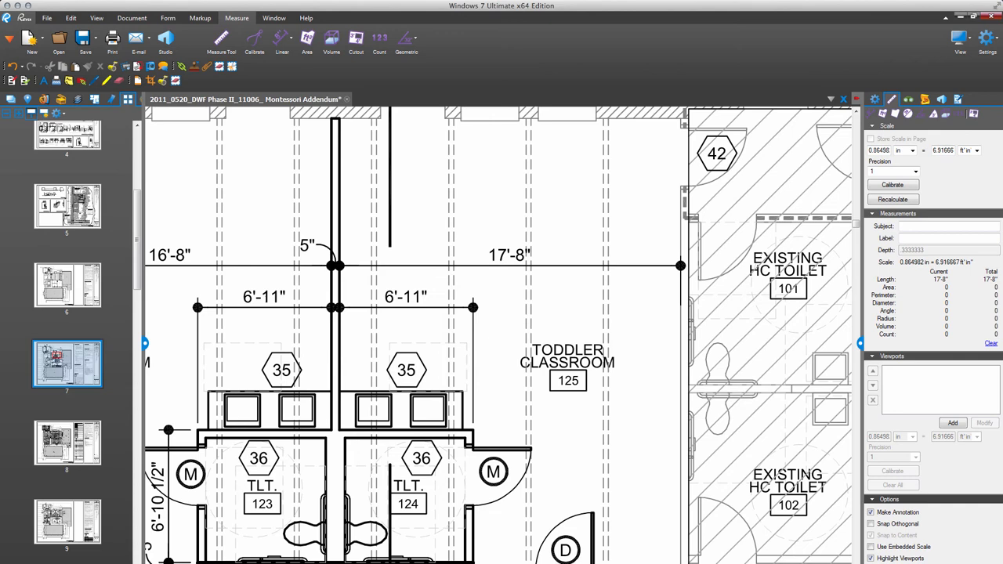
{"action": "mouse_move", "coordinate": [122, 194]}
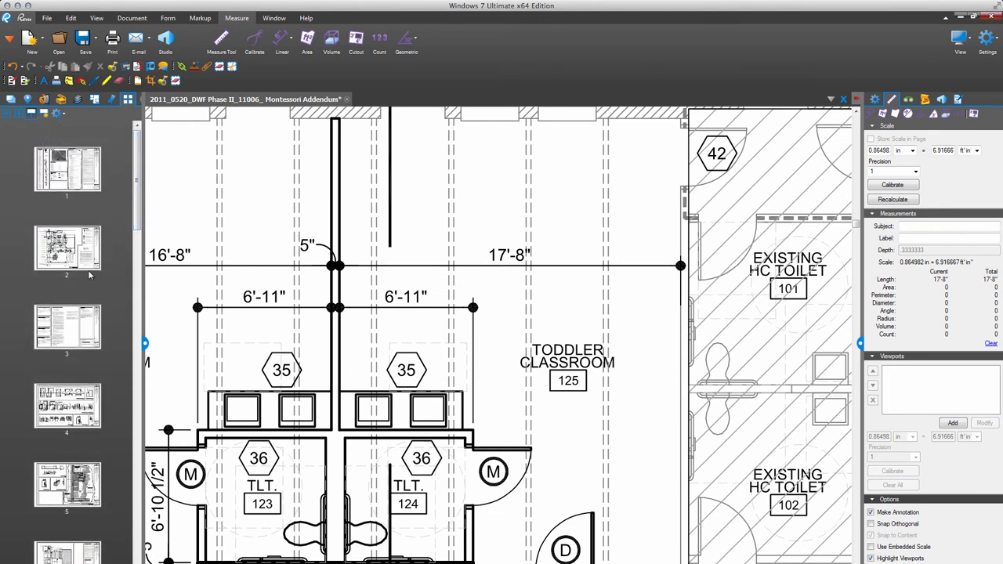
- Display the A-REF 1.0 reference sheet via the page 1 thumbnail
{"action": "left_click", "coordinate": [66, 248]}
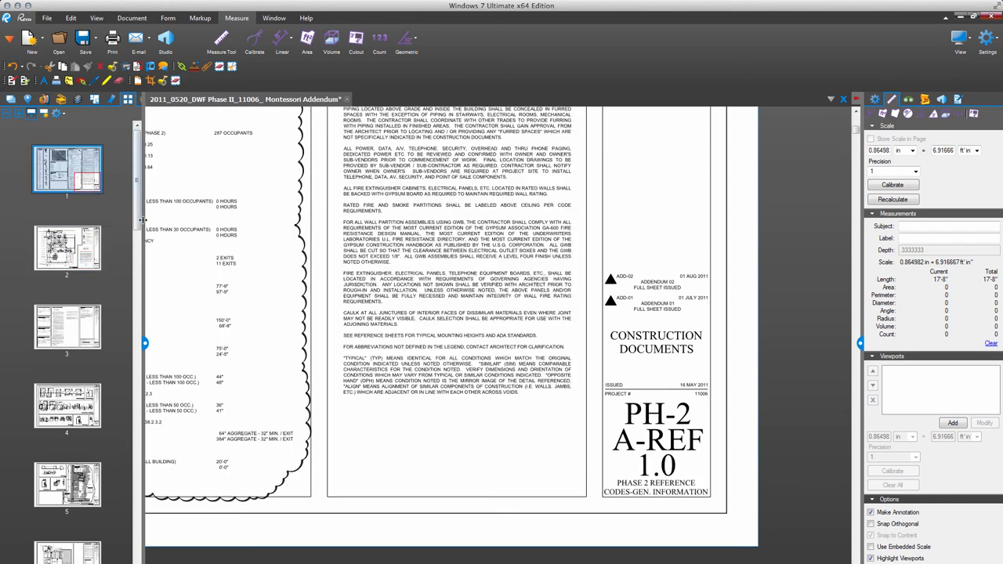
{"action": "mouse_move", "coordinate": [43, 113]}
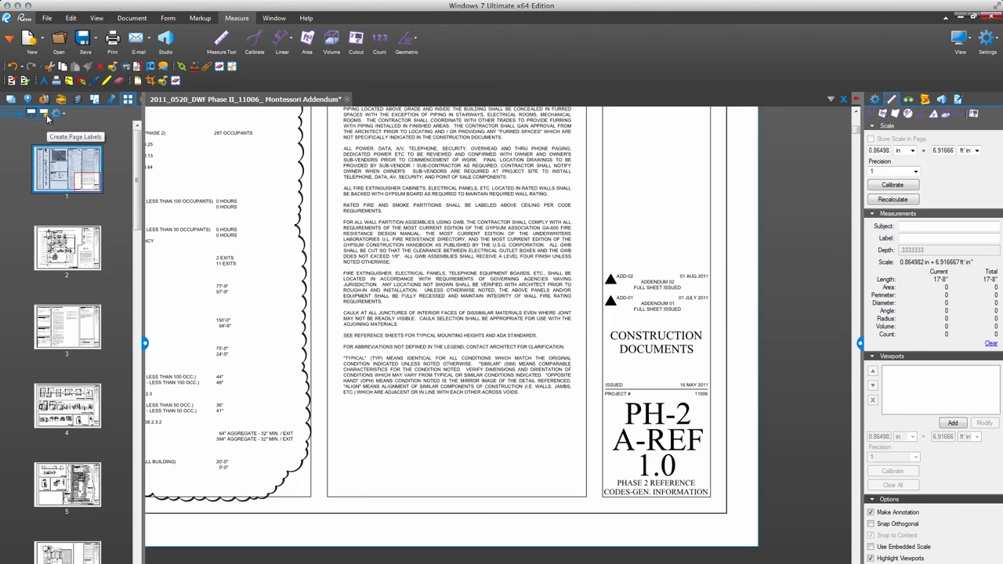
- Create page labels from the title-block sheet-number region, then check pages 1.2 and 2.0
{"action": "left_click", "coordinate": [75, 114]}
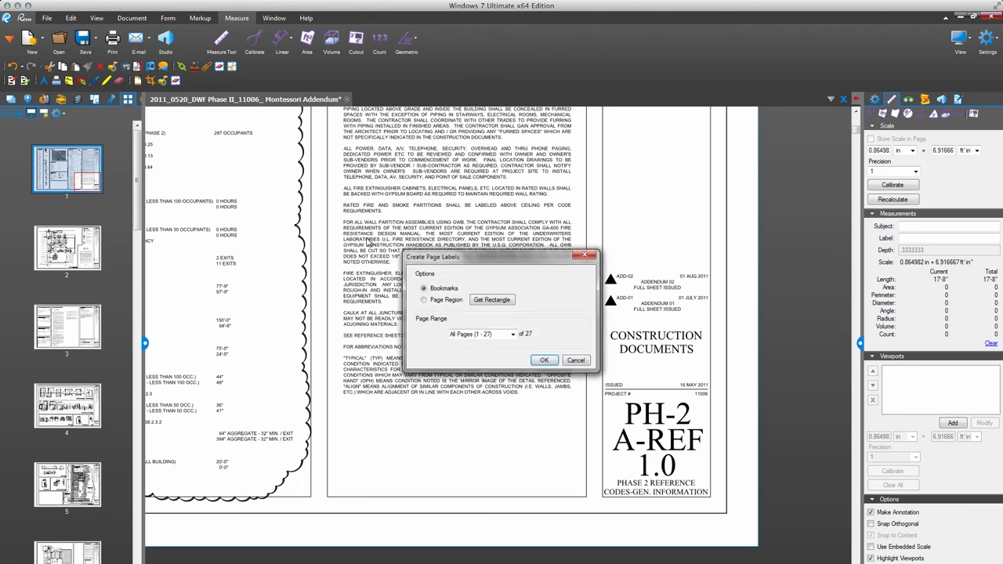
{"action": "left_click", "coordinate": [491, 299]}
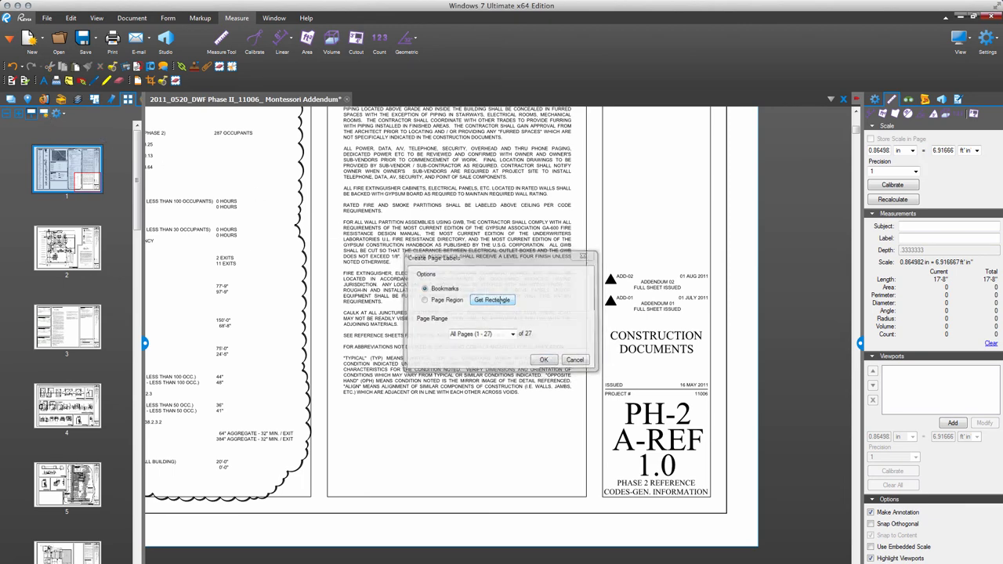
{"action": "left_click", "coordinate": [544, 359]}
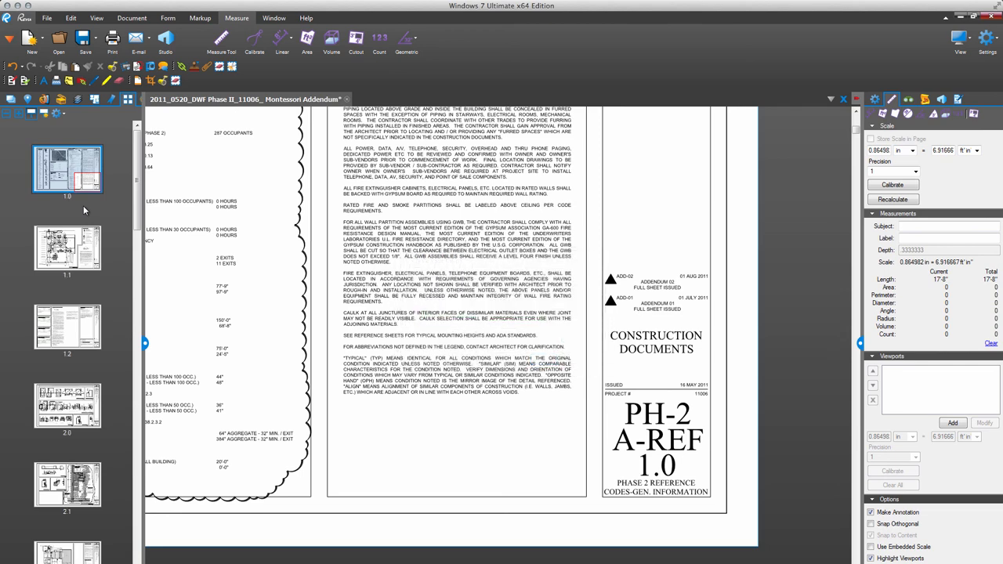
{"action": "left_click", "coordinate": [67, 327]}
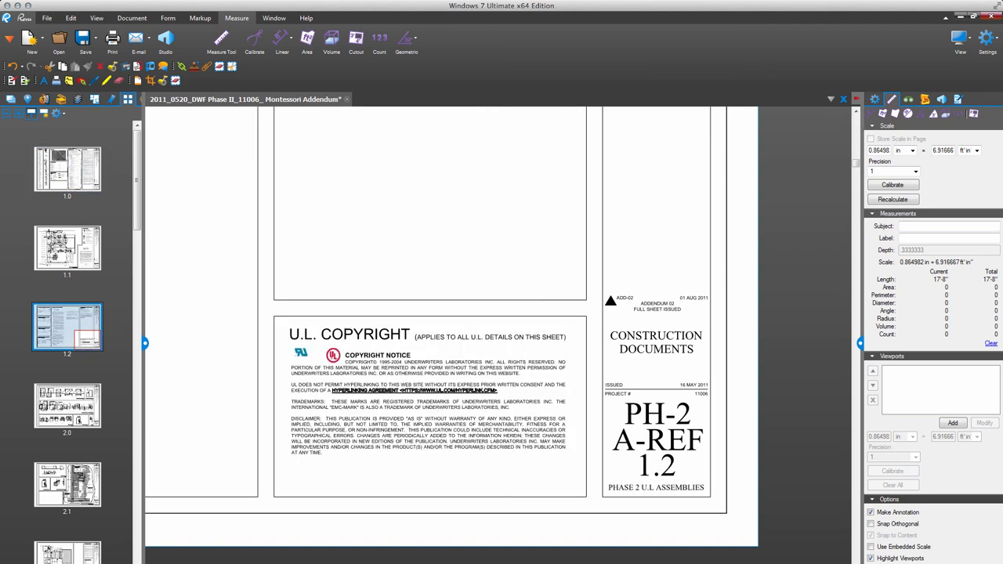
{"action": "left_click", "coordinate": [67, 405]}
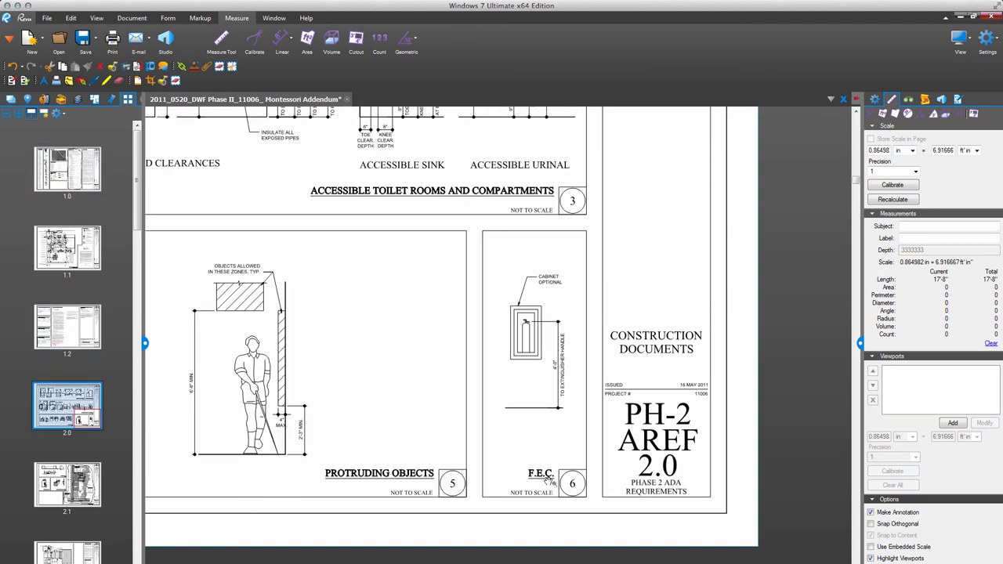
{"action": "mouse_move", "coordinate": [515, 447]}
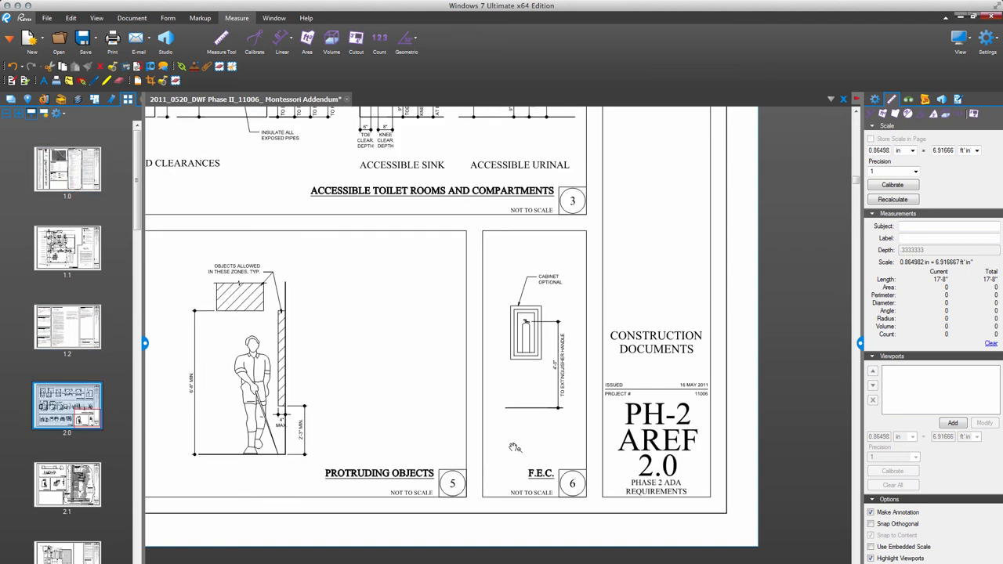
{"action": "mouse_move", "coordinate": [431, 186]}
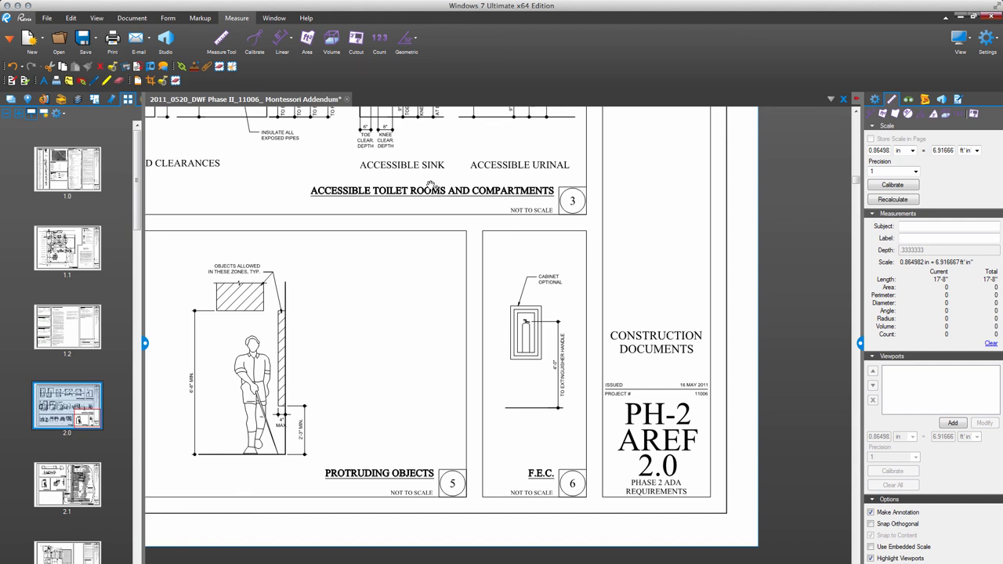